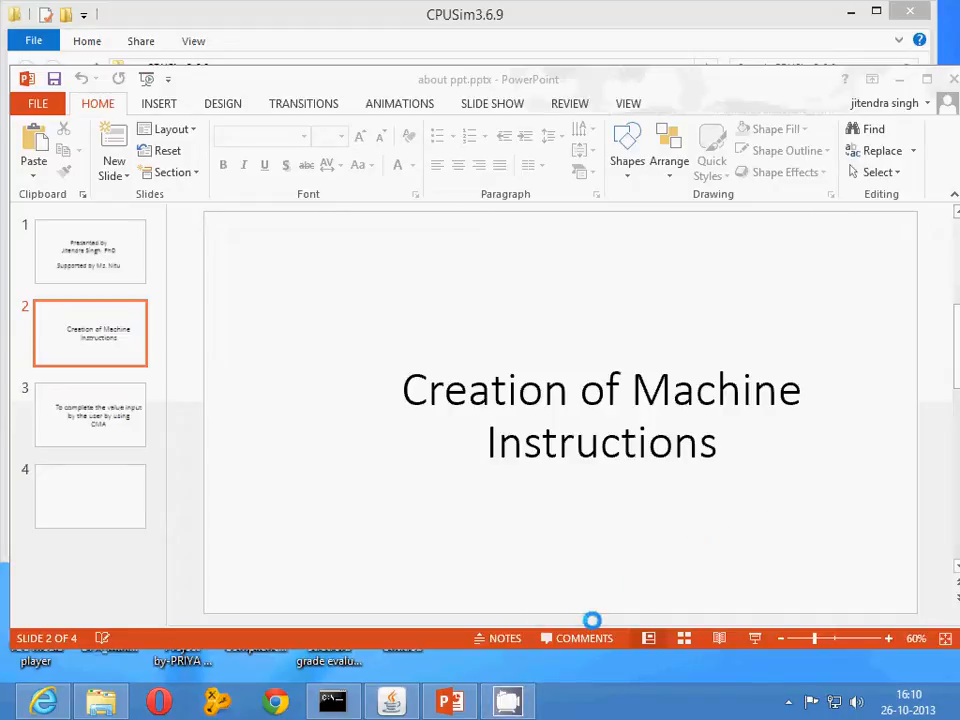
Show the opening slide crediting the presenter and supporter, then the topic slide
click(90, 251)
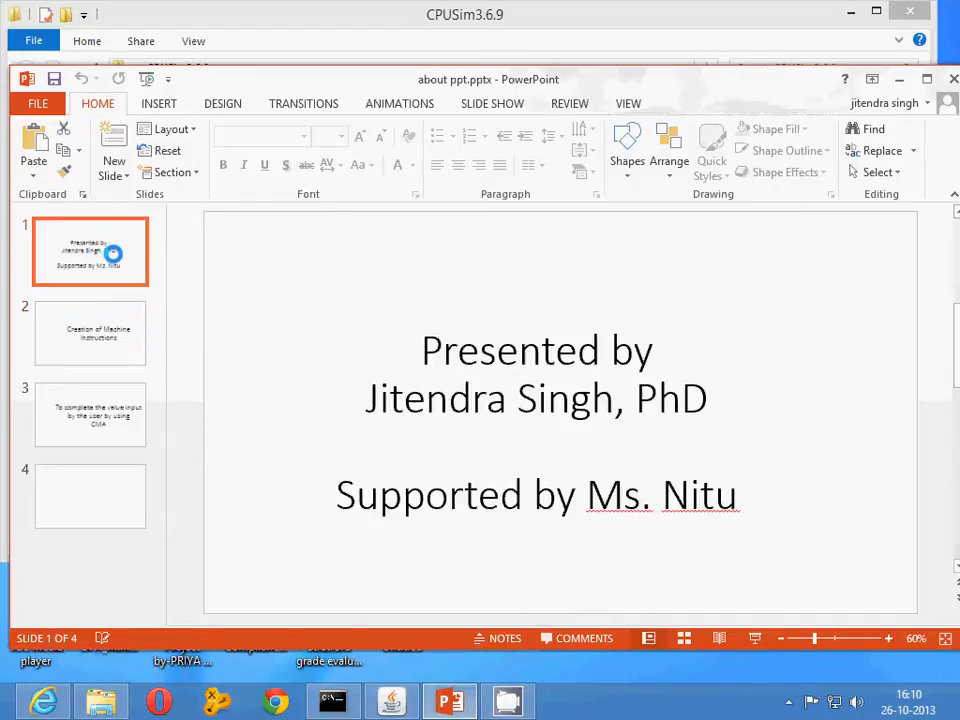
click(90, 333)
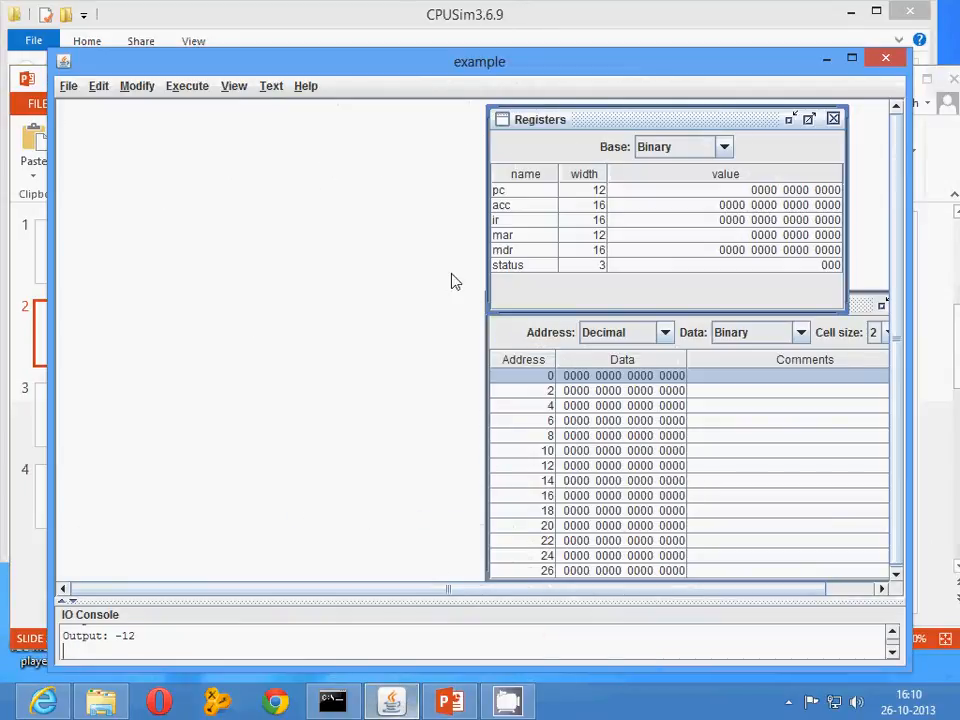
mouse_move(165, 120)
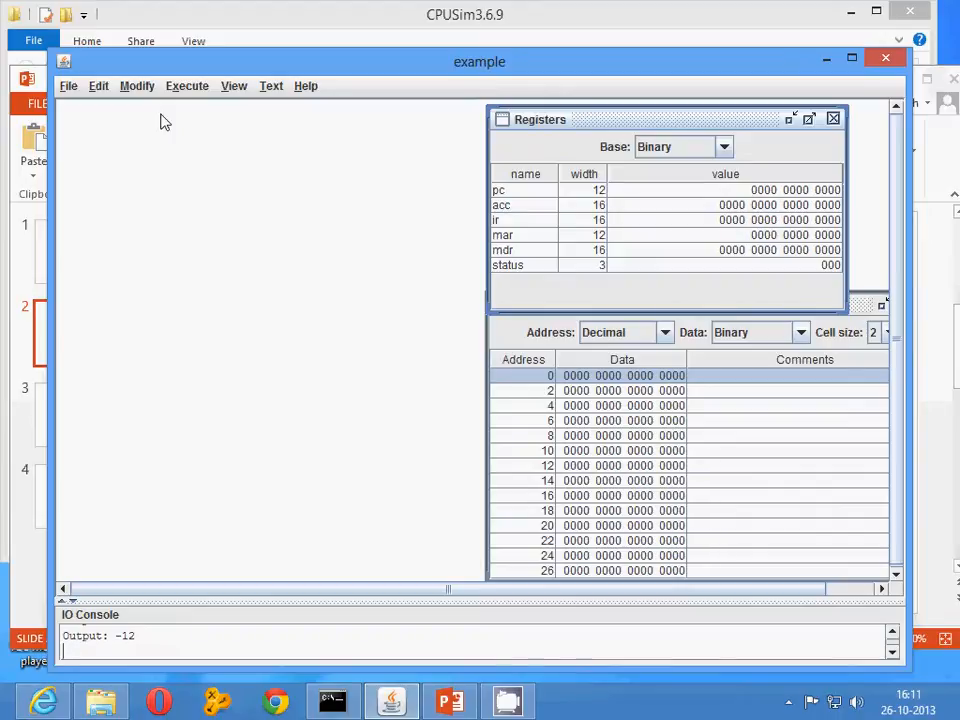
mouse_move(137, 85)
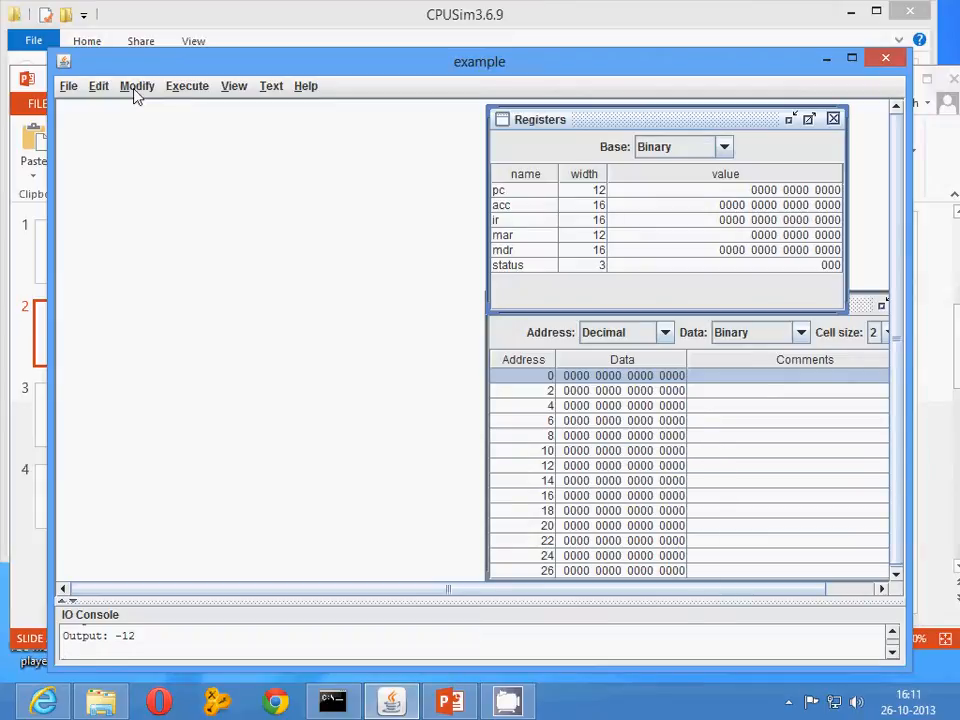
Open the Machine Instructions editor from the Modify menu, close it, and reopen Modify
click(137, 85)
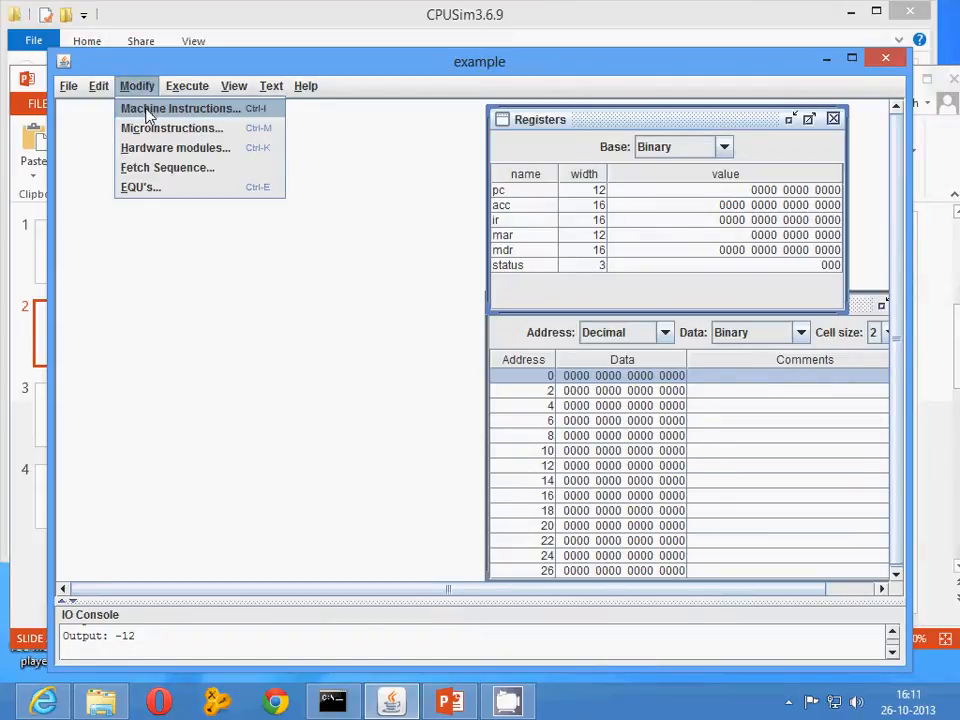
click(180, 108)
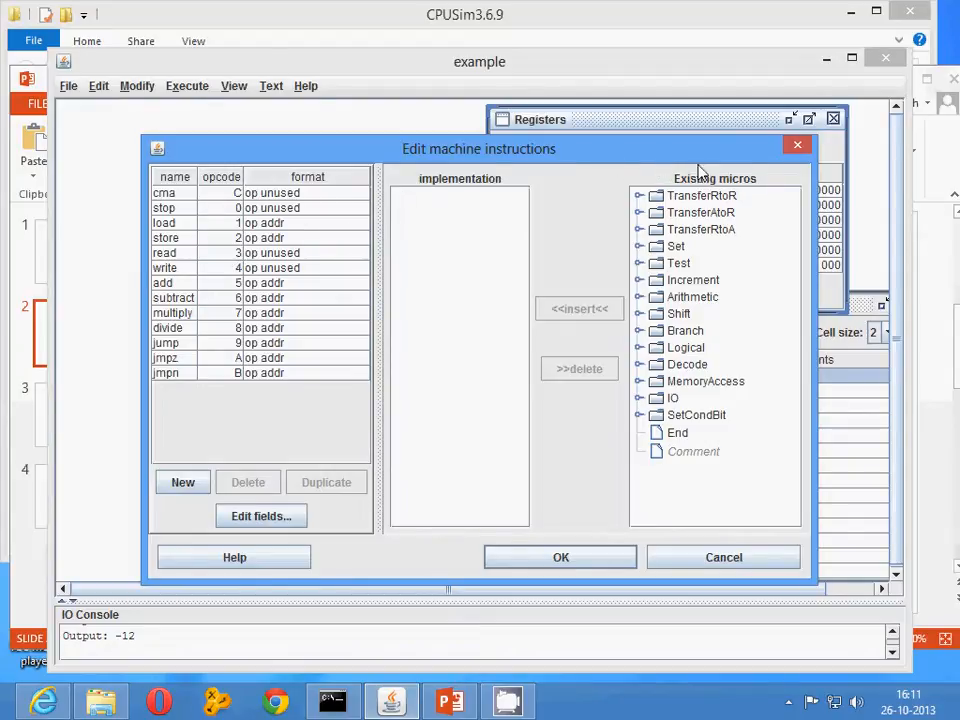
click(723, 557)
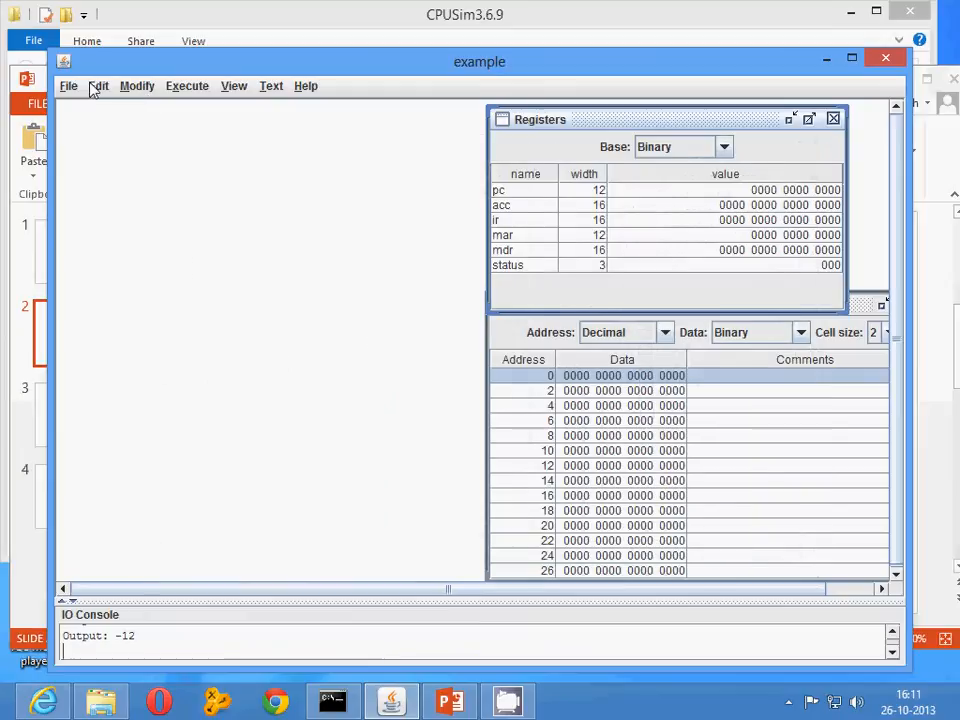
click(137, 85)
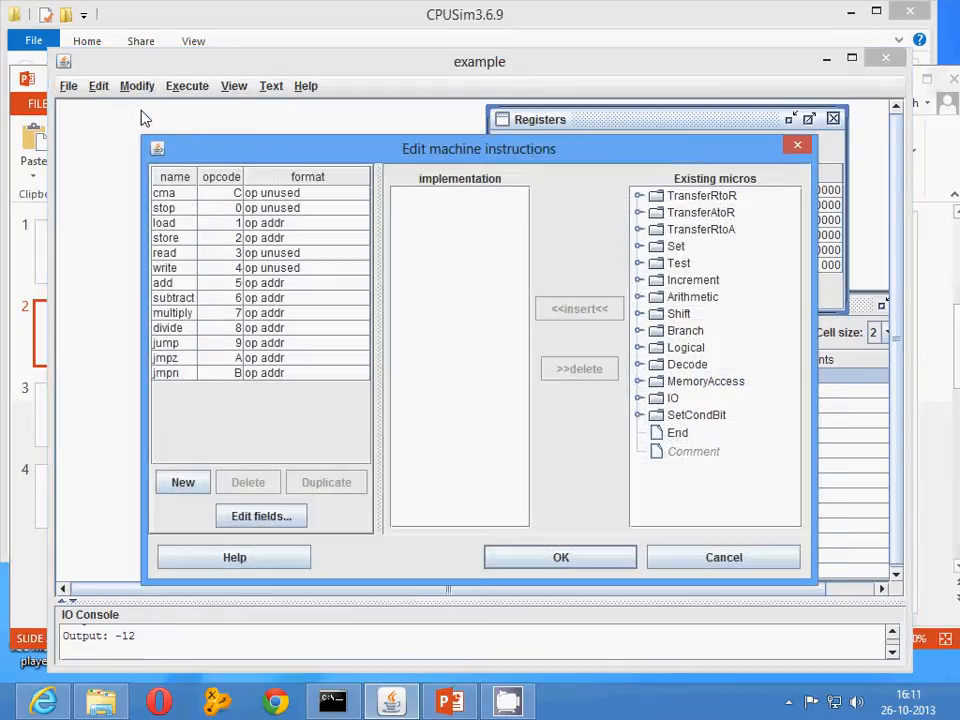
click(261, 515)
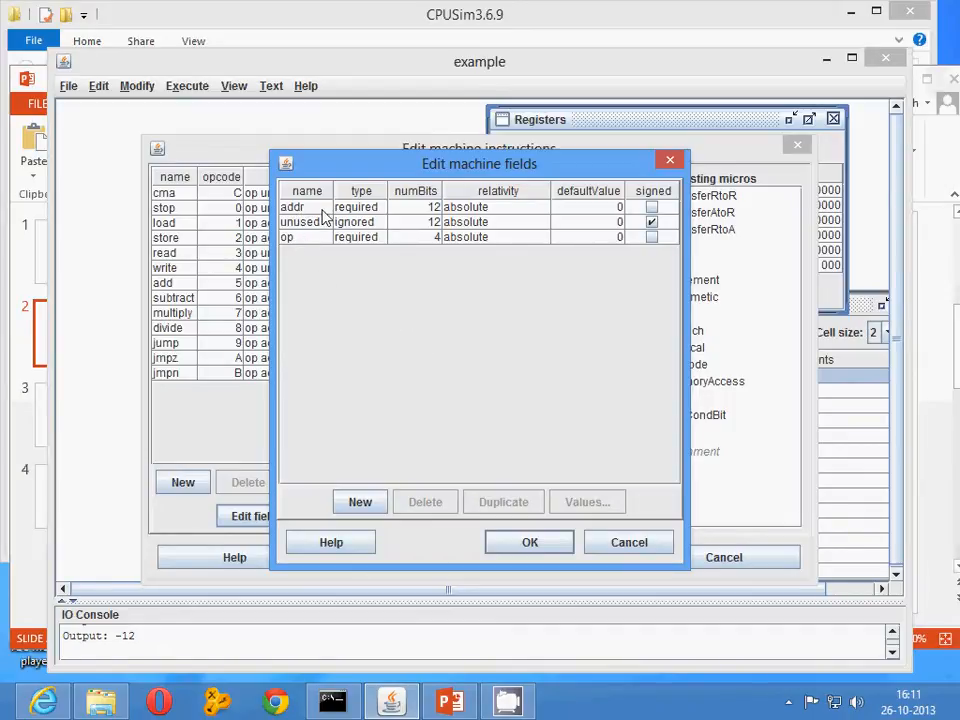
click(293, 207)
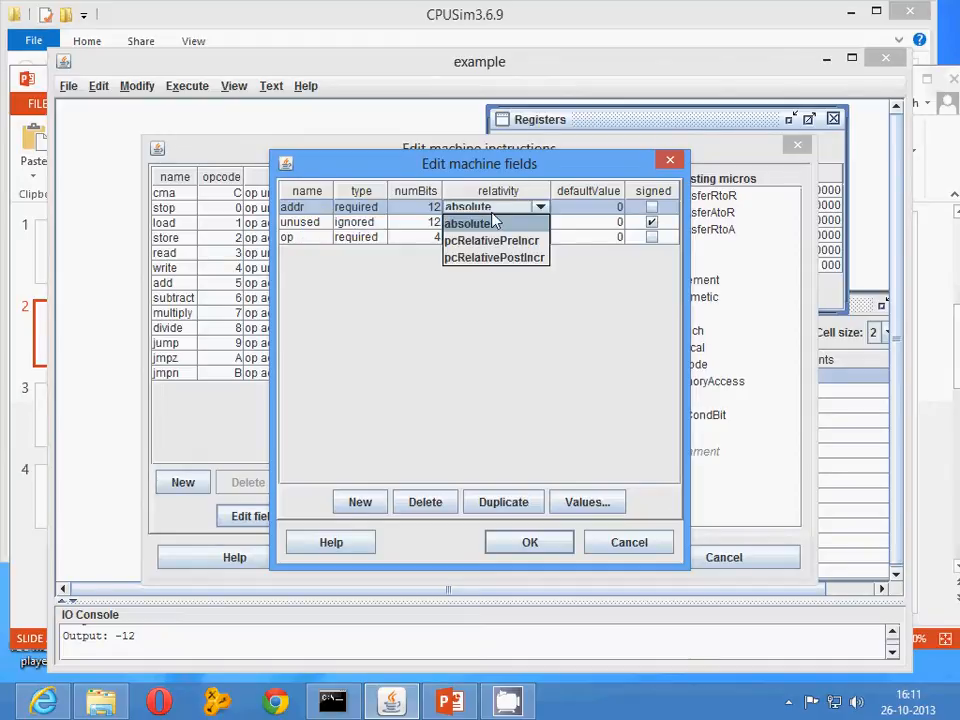
click(470, 223)
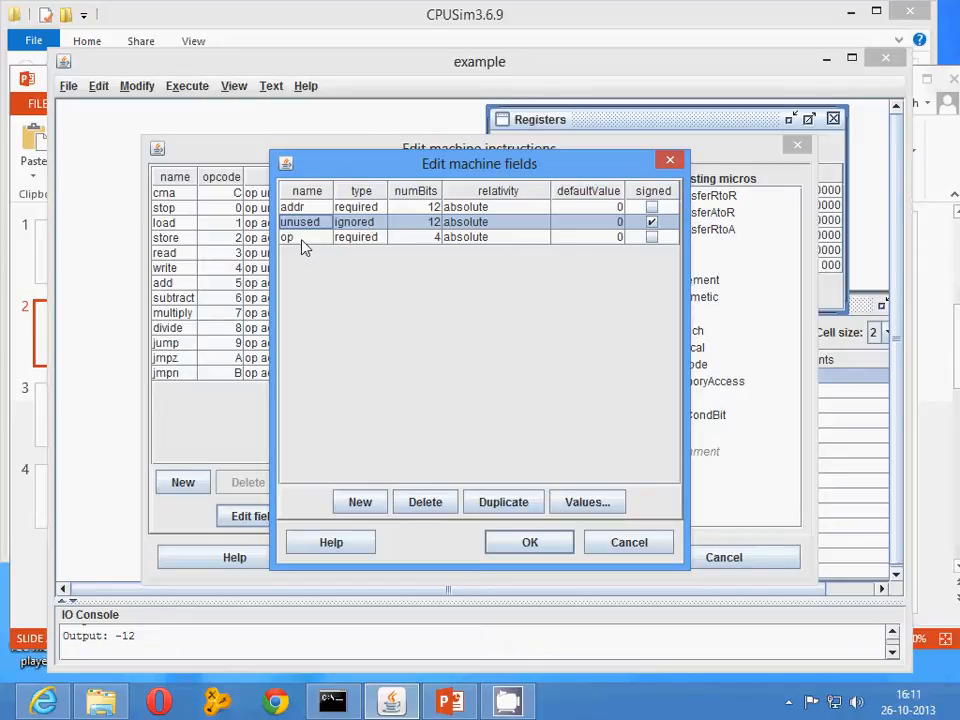
click(300, 237)
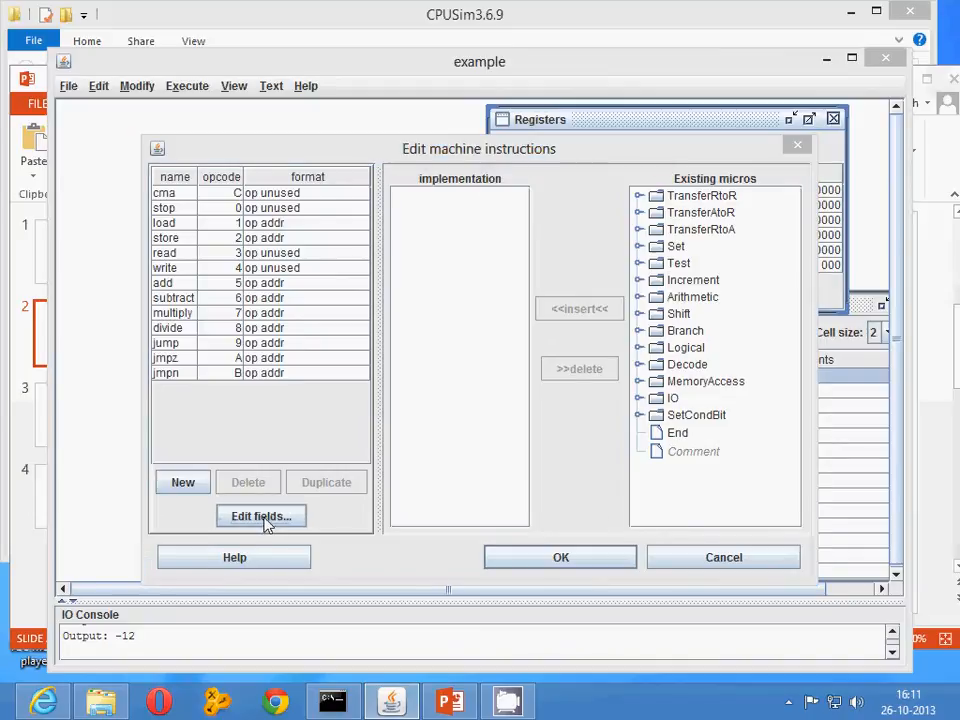
click(261, 515)
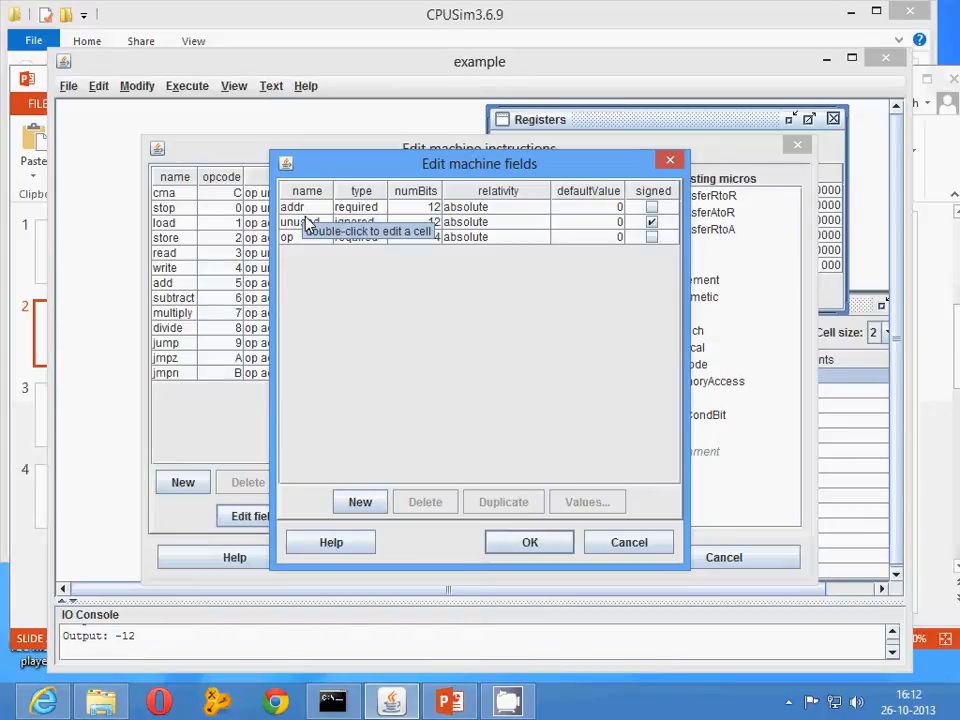
click(288, 237)
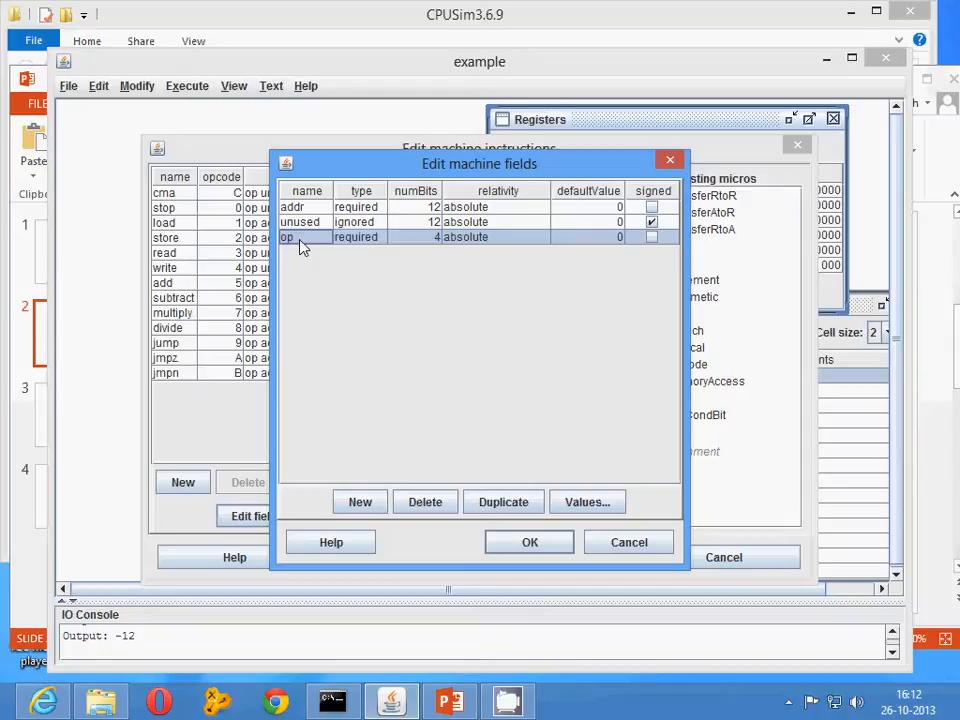
mouse_move(307, 228)
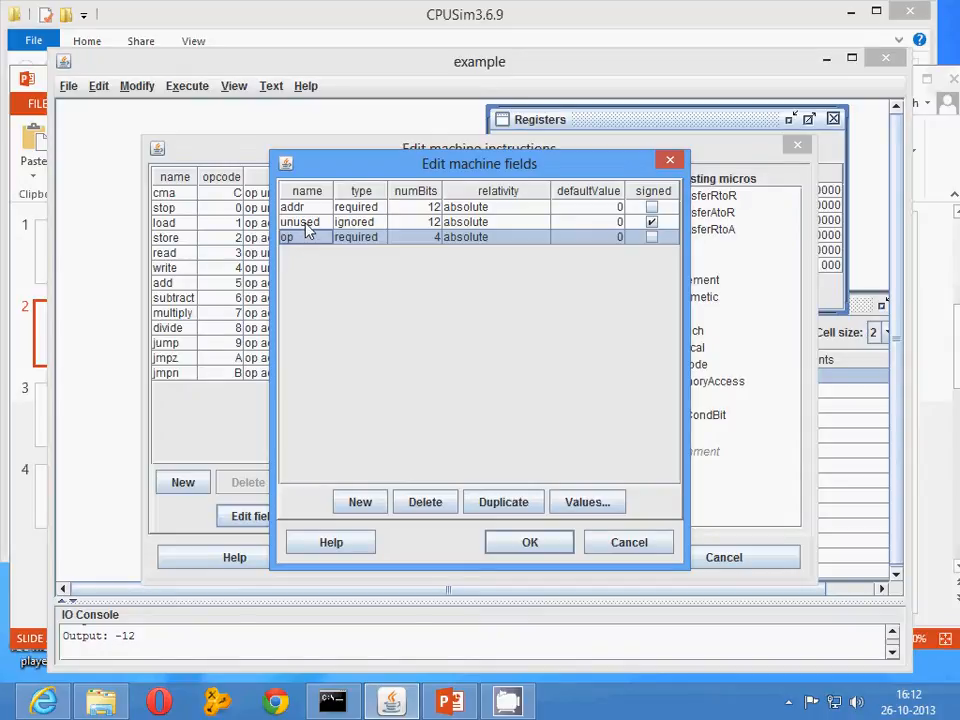
click(300, 221)
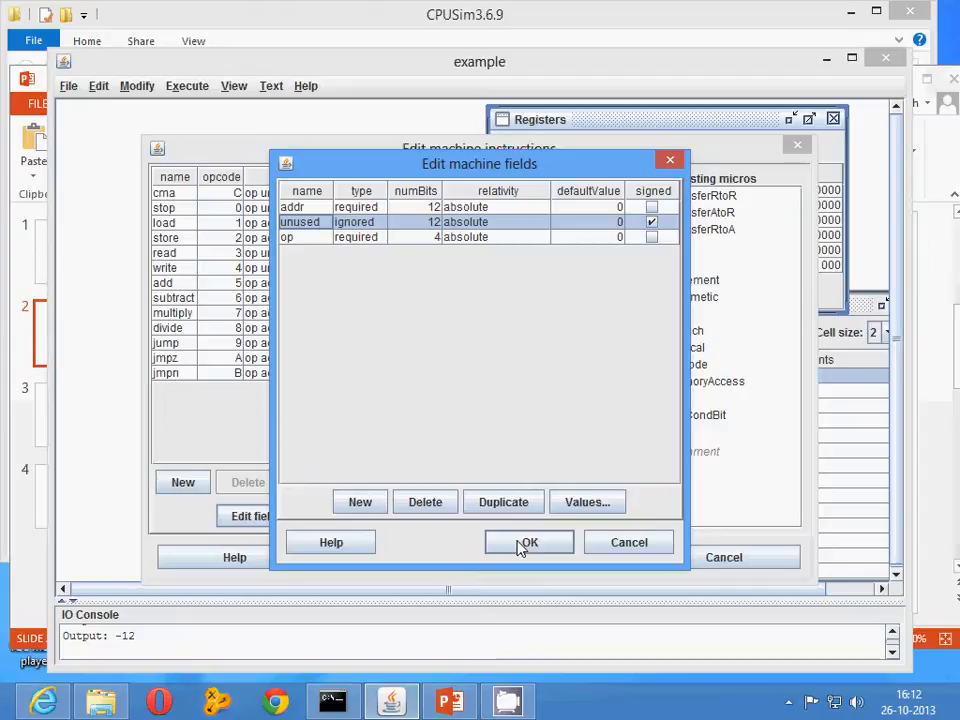
click(529, 542)
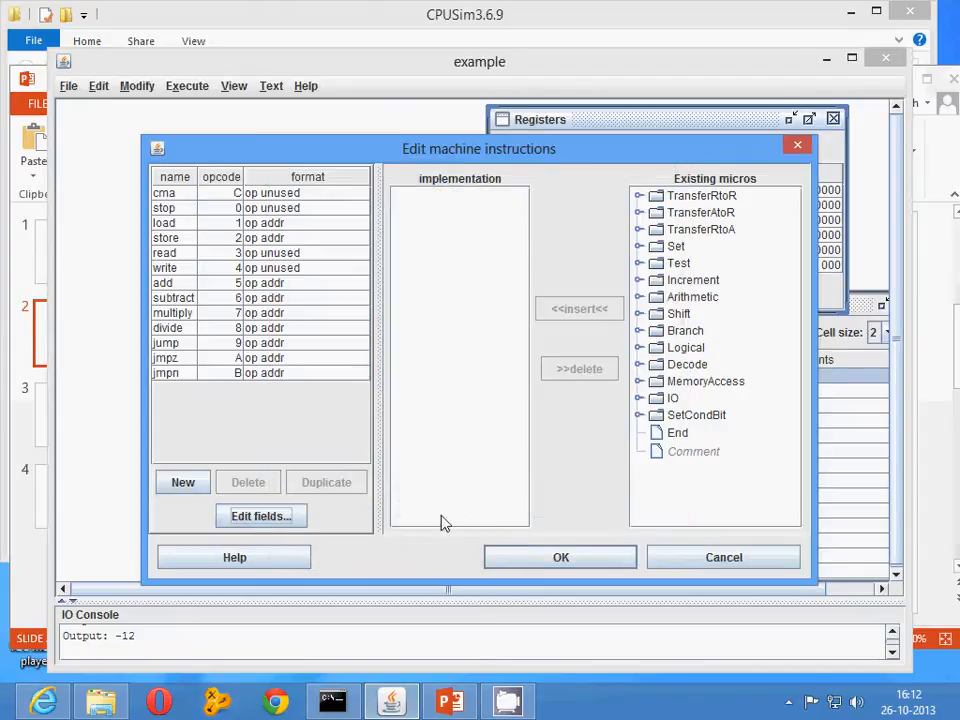
Select cma to display its not->ac, inc1-ac, End implementation
click(164, 192)
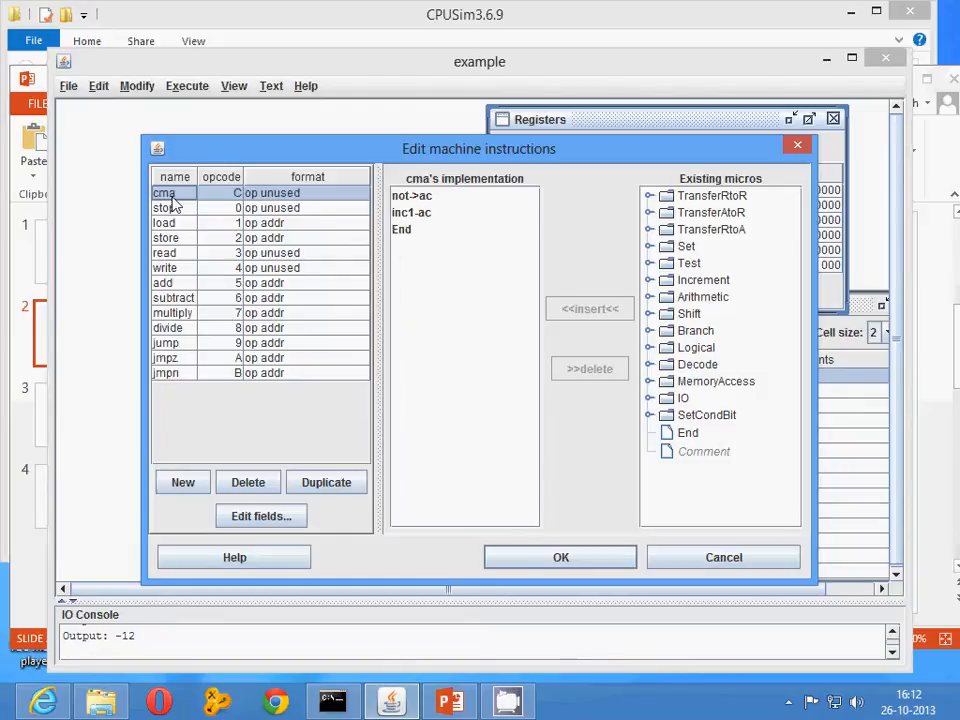
mouse_move(230, 238)
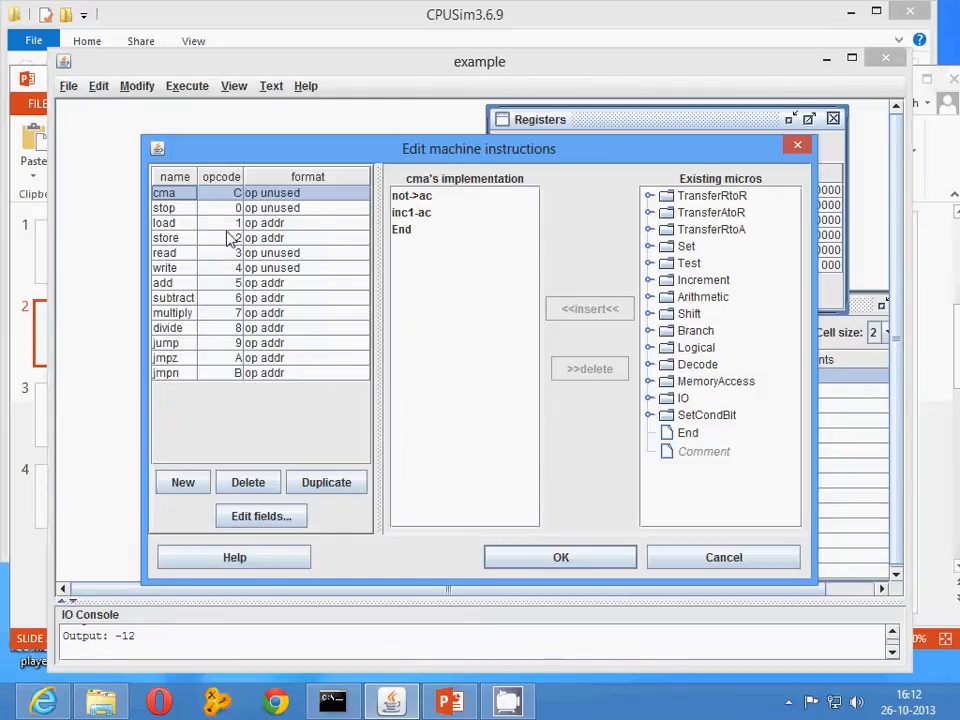
mouse_move(238, 253)
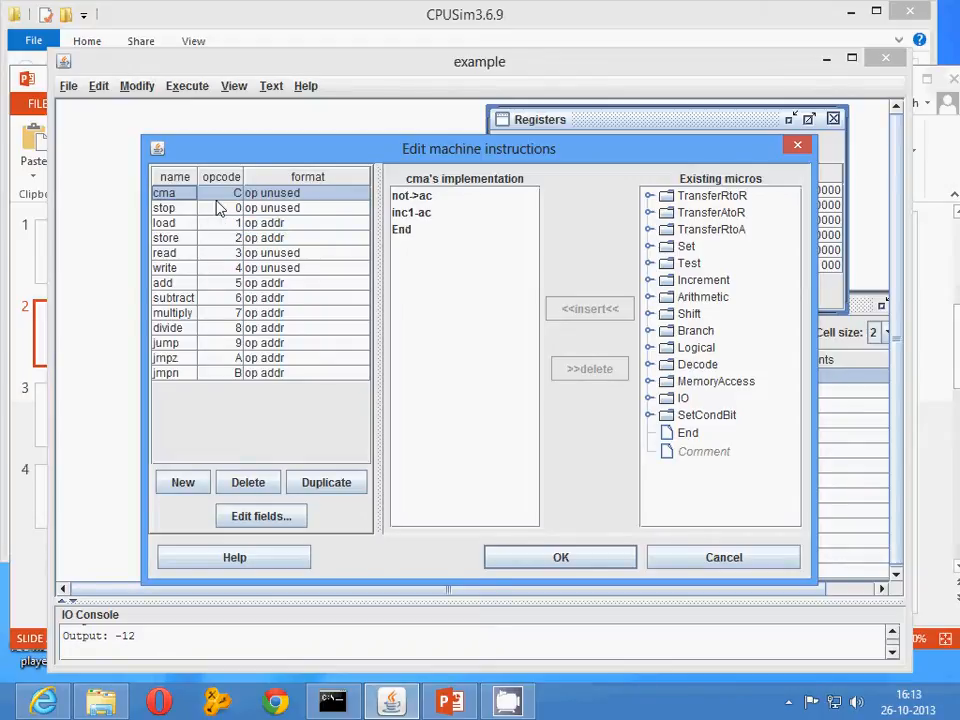
mouse_move(693, 308)
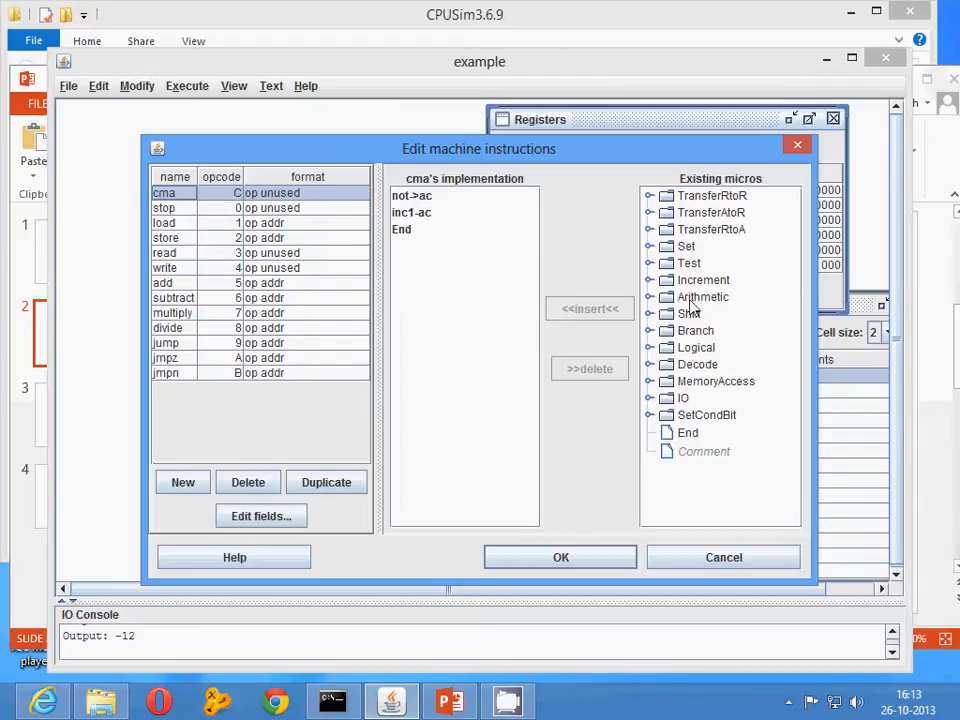
mouse_move(668, 297)
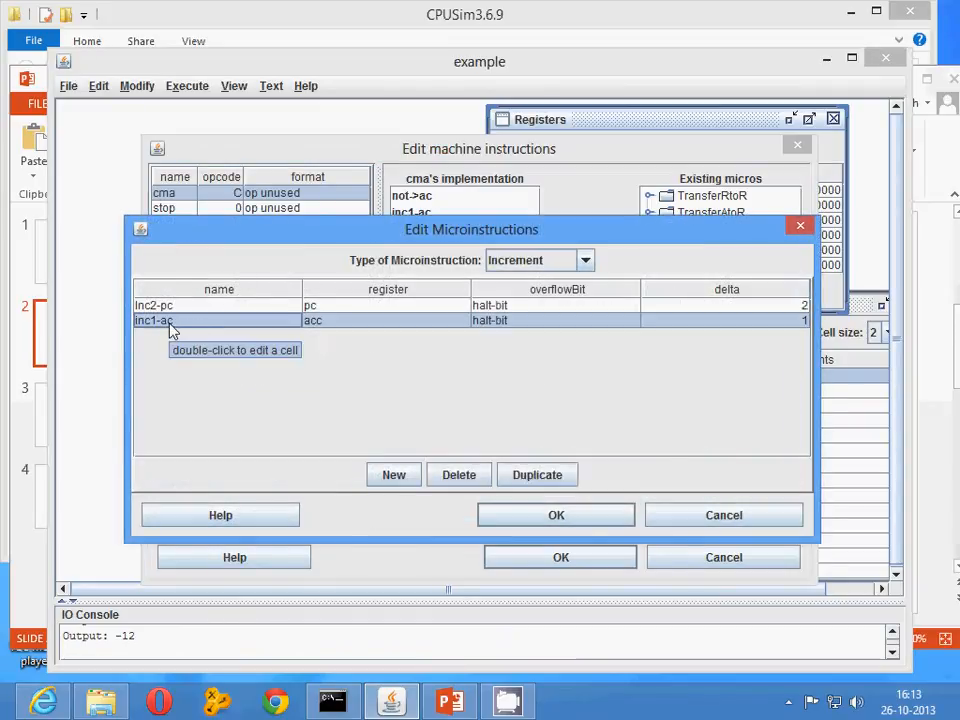
mouse_move(340, 330)
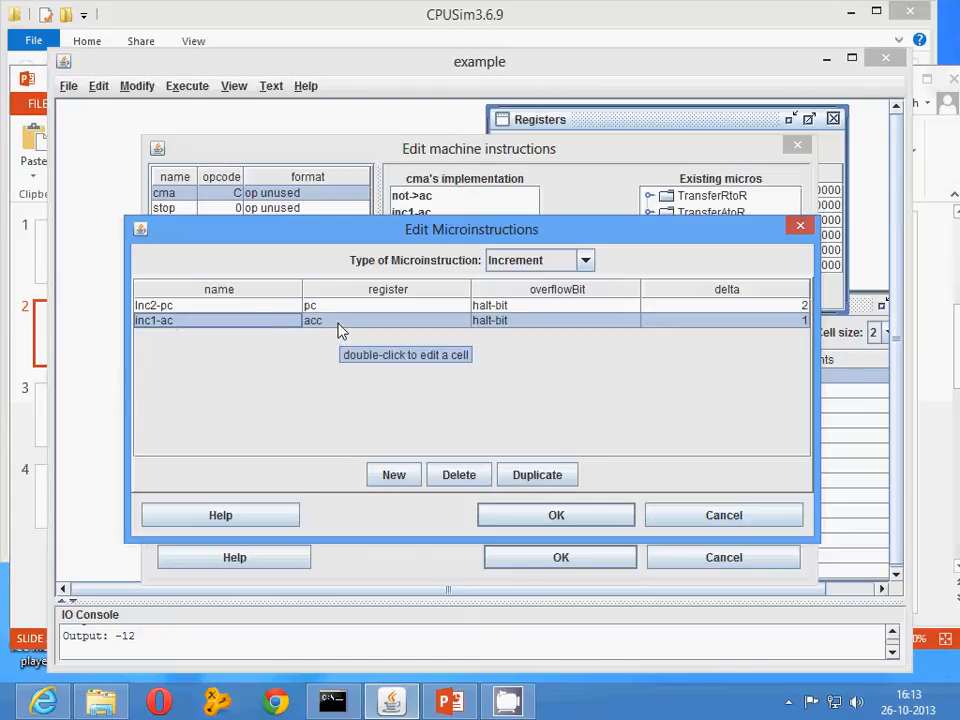
mouse_move(445, 327)
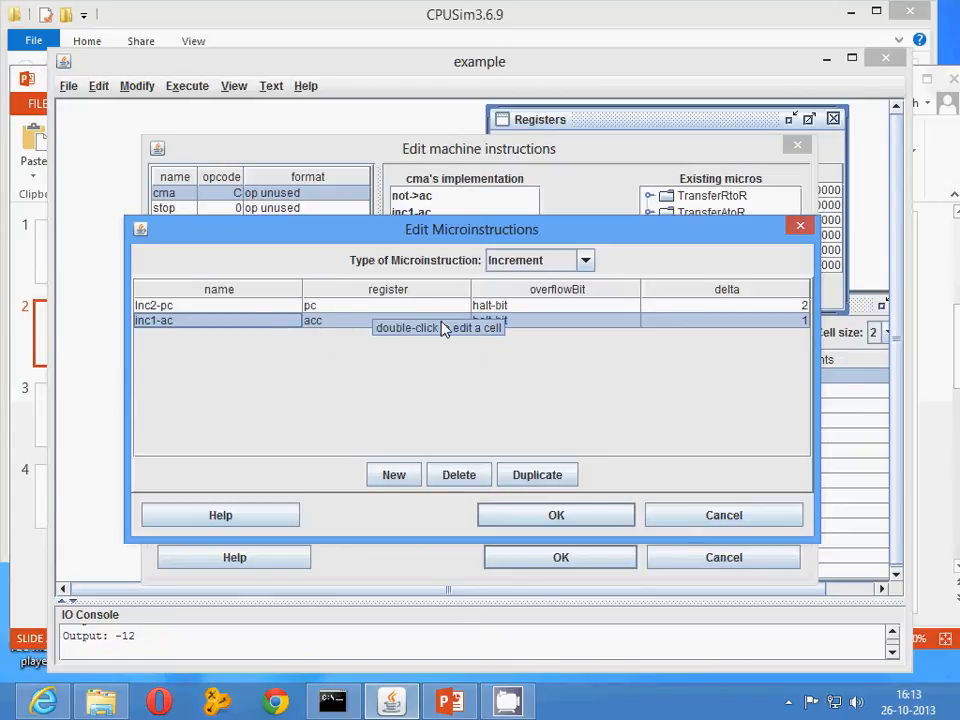
mouse_move(680, 335)
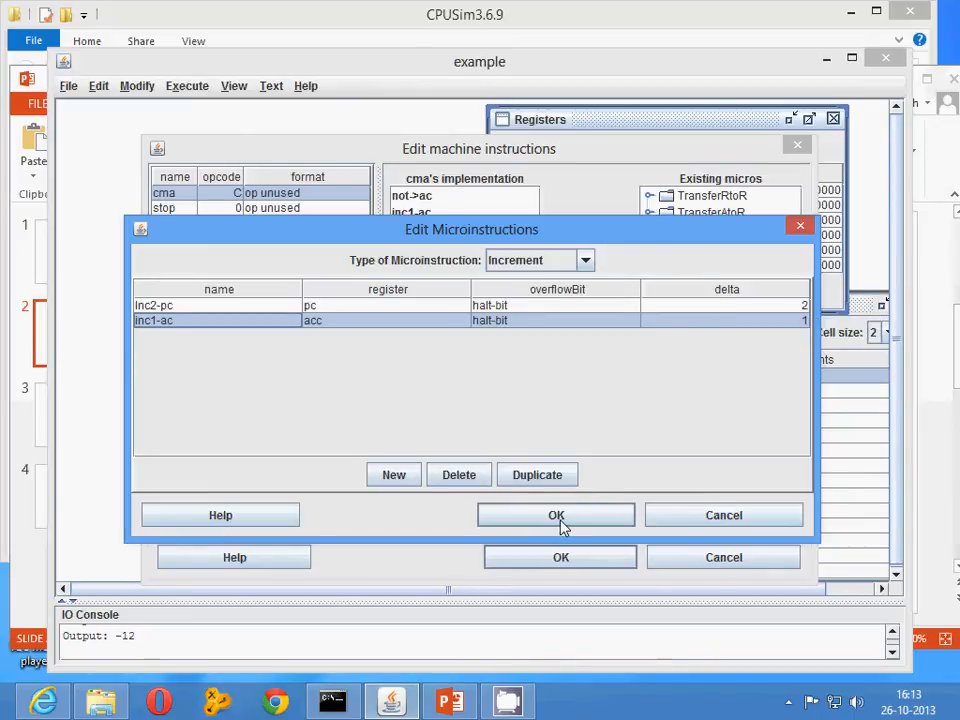
click(556, 514)
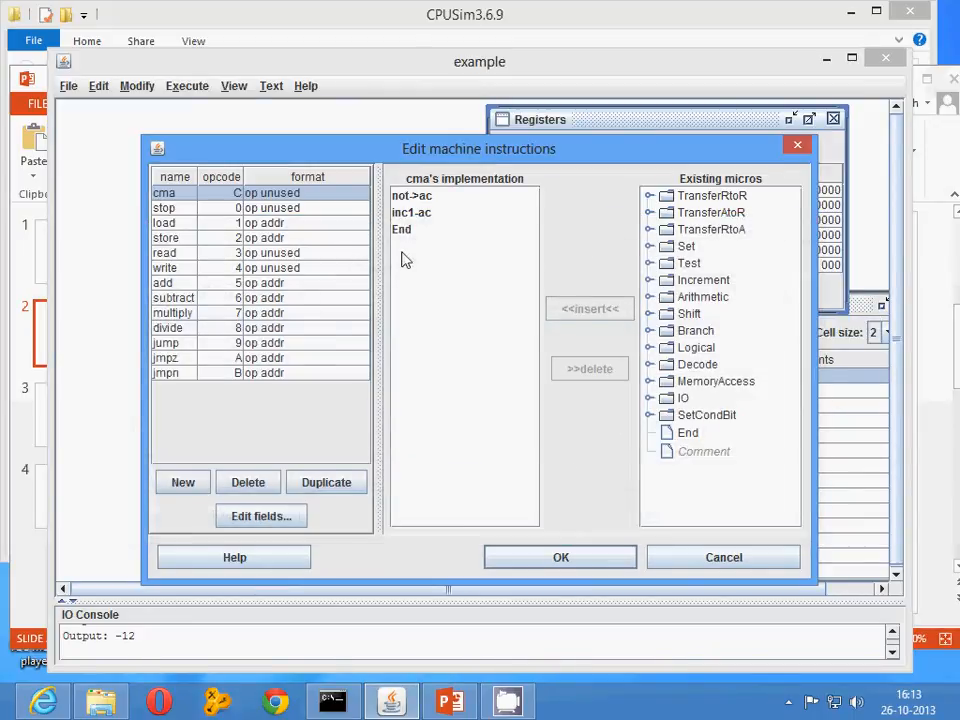
double_click(412, 195)
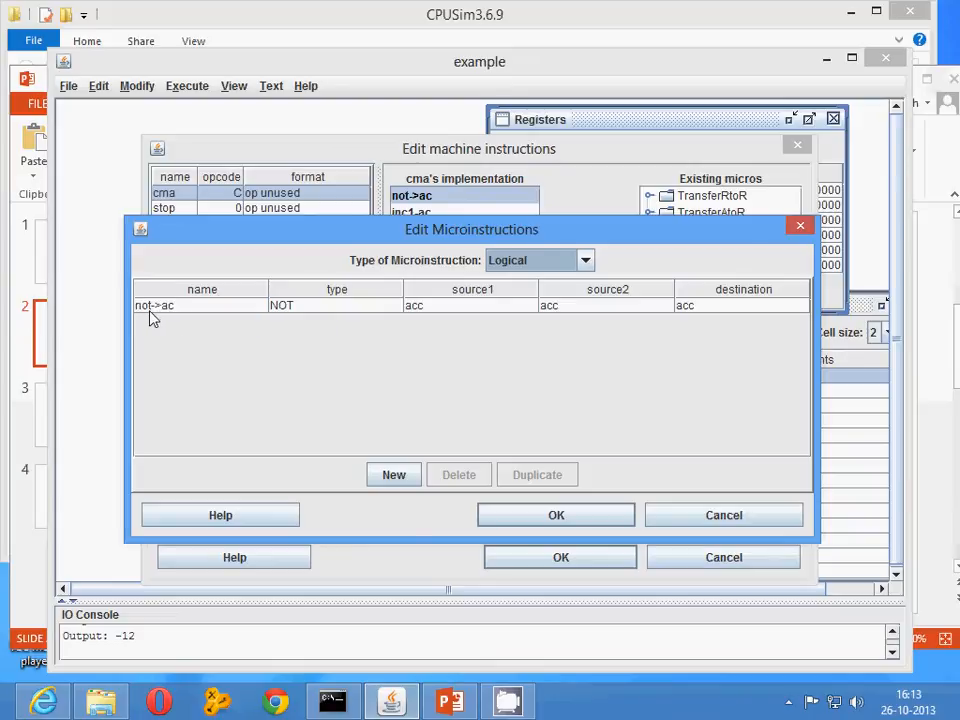
mouse_move(337, 305)
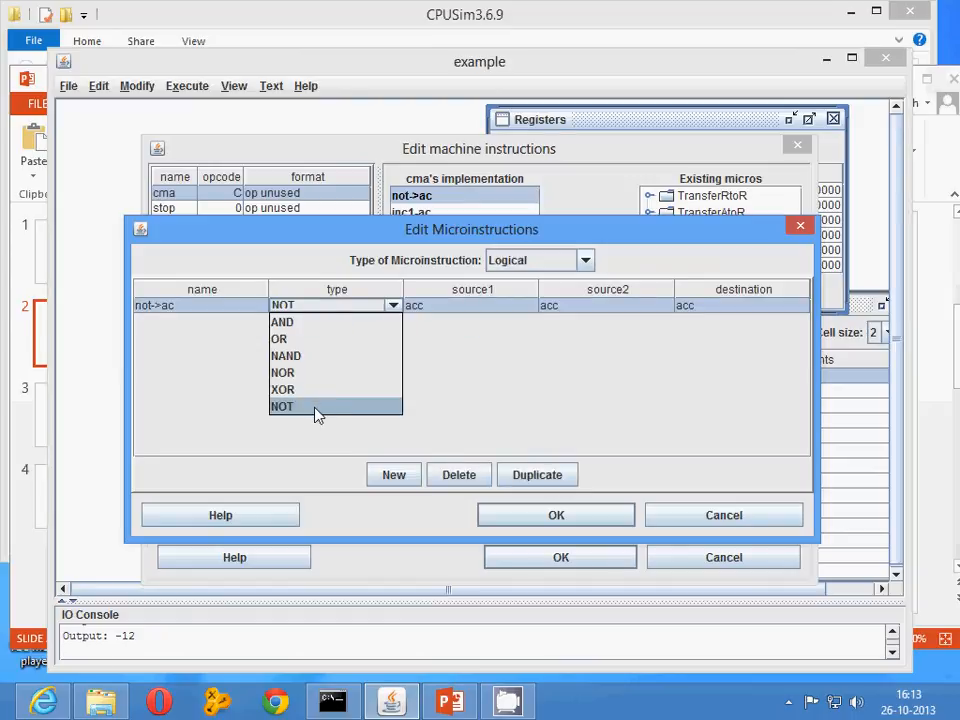
click(283, 406)
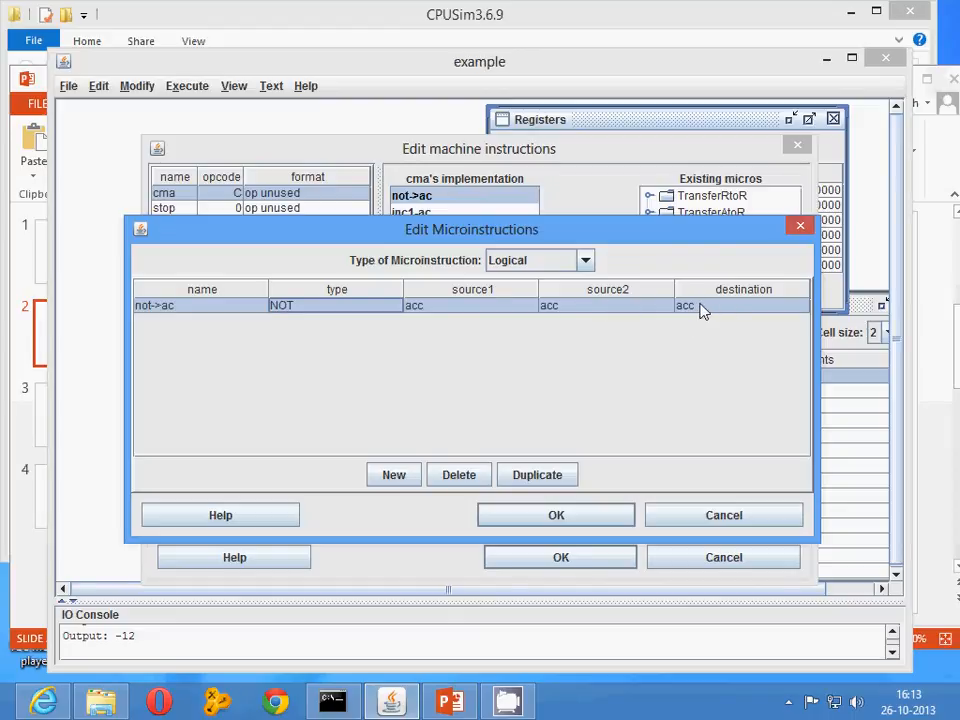
mouse_move(615, 315)
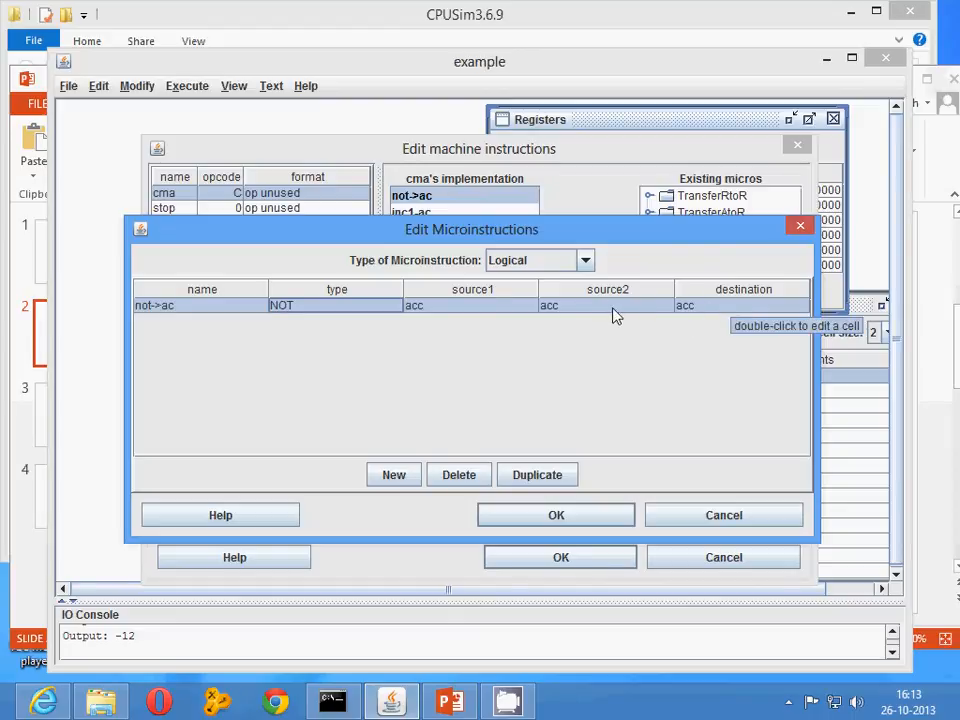
click(556, 515)
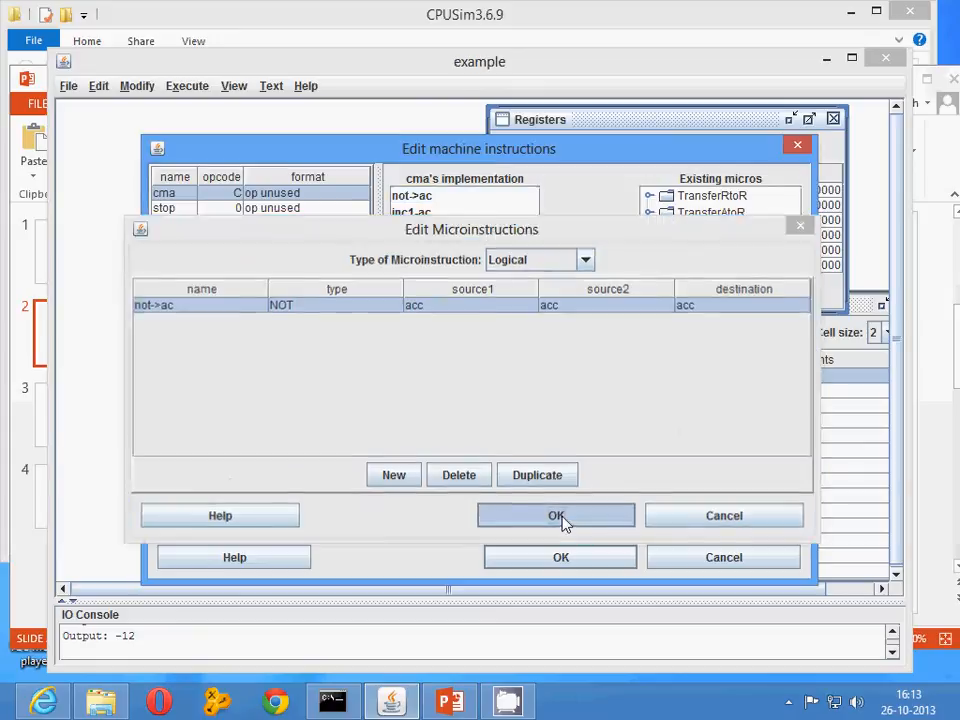
click(556, 515)
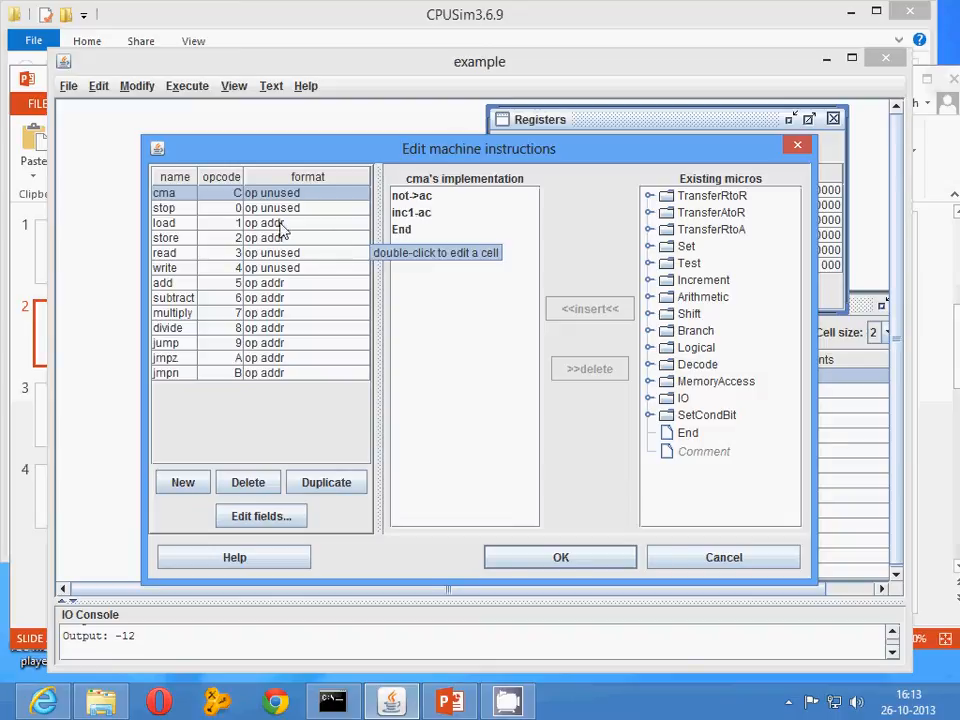
Select stop and insert the set-halt-bit micro, removing the extra copy
click(164, 207)
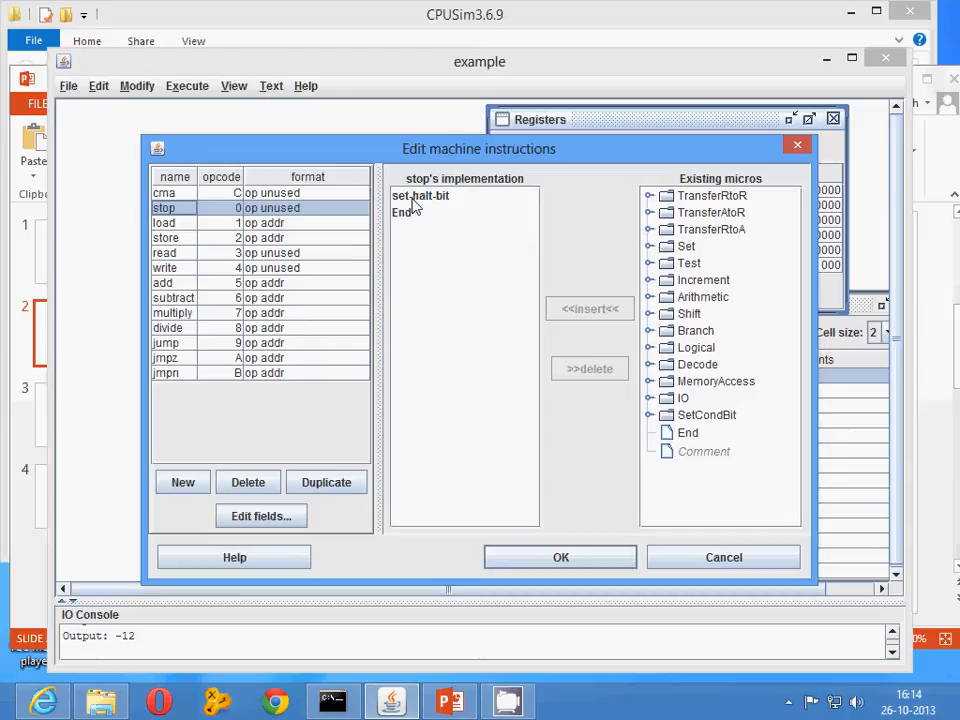
click(420, 195)
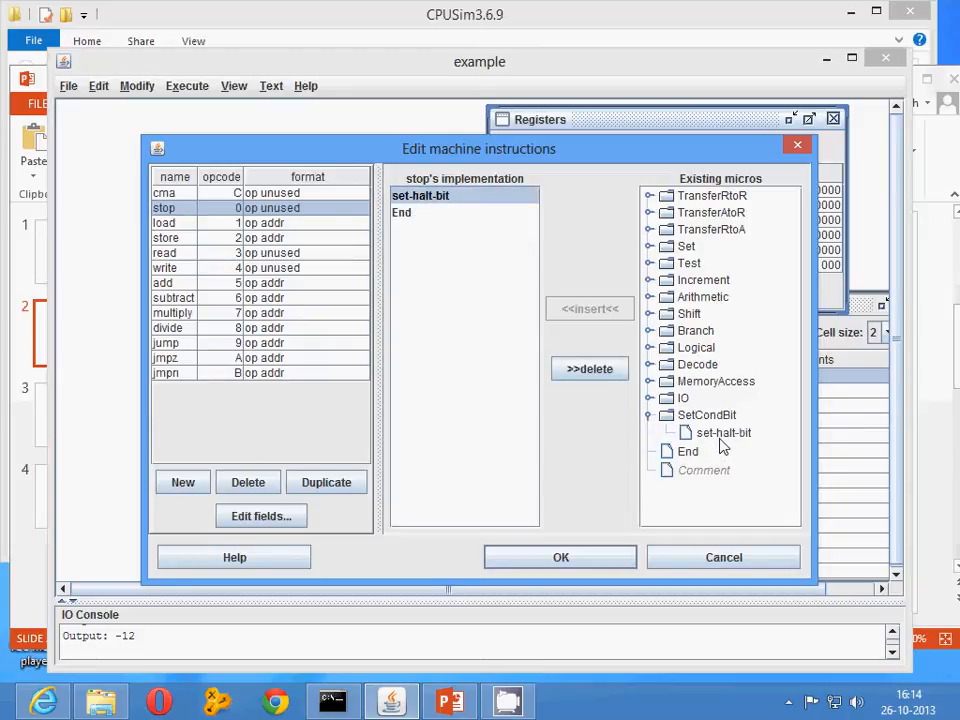
click(723, 432)
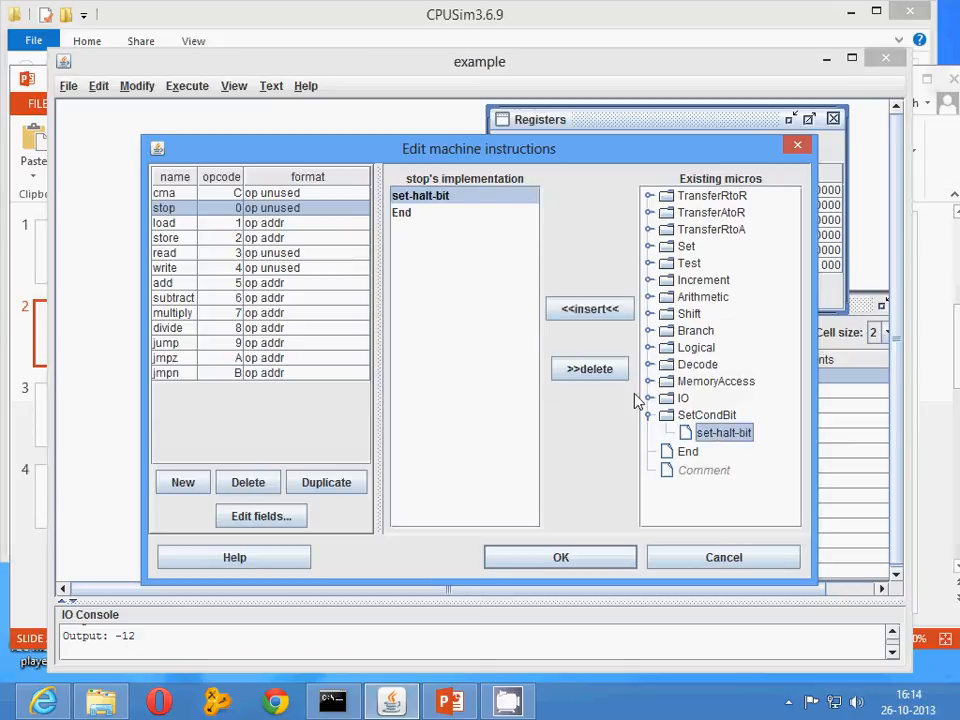
mouse_move(589, 308)
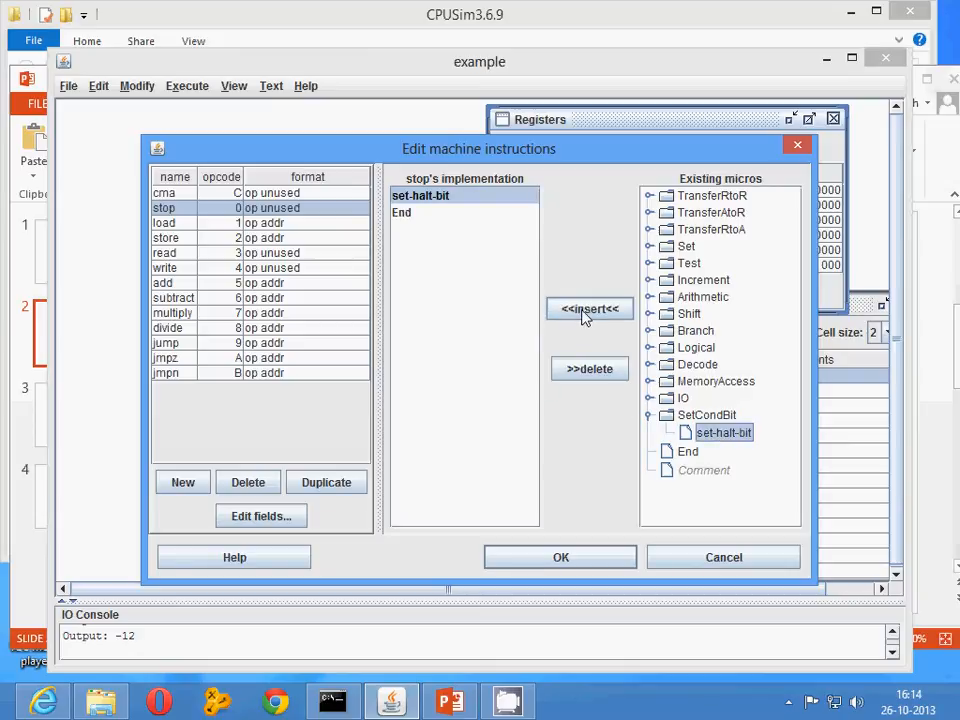
click(589, 308)
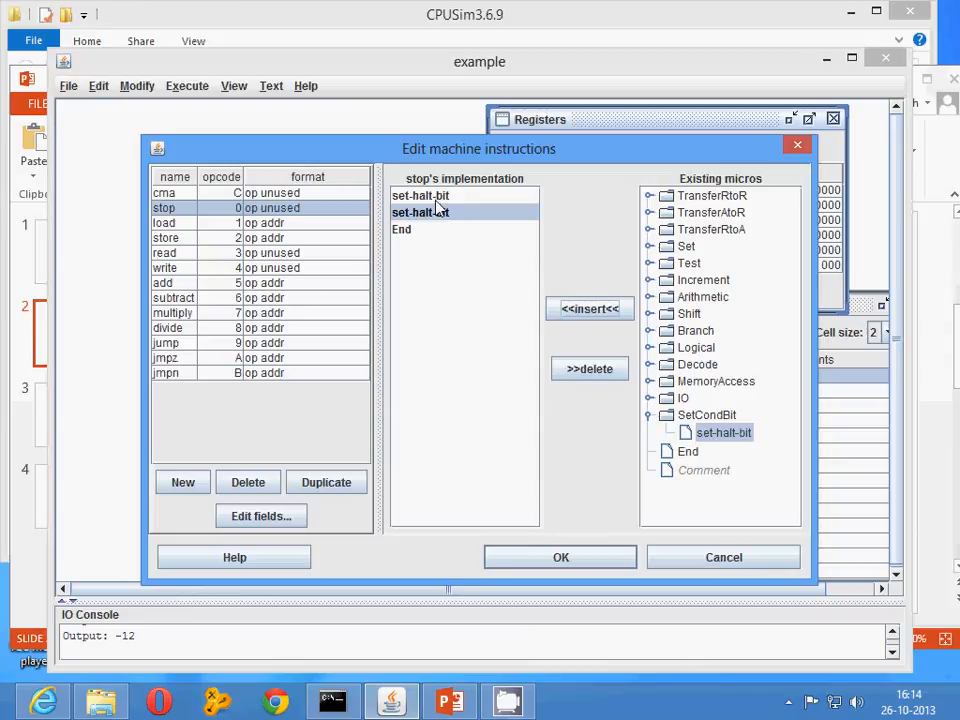
click(590, 369)
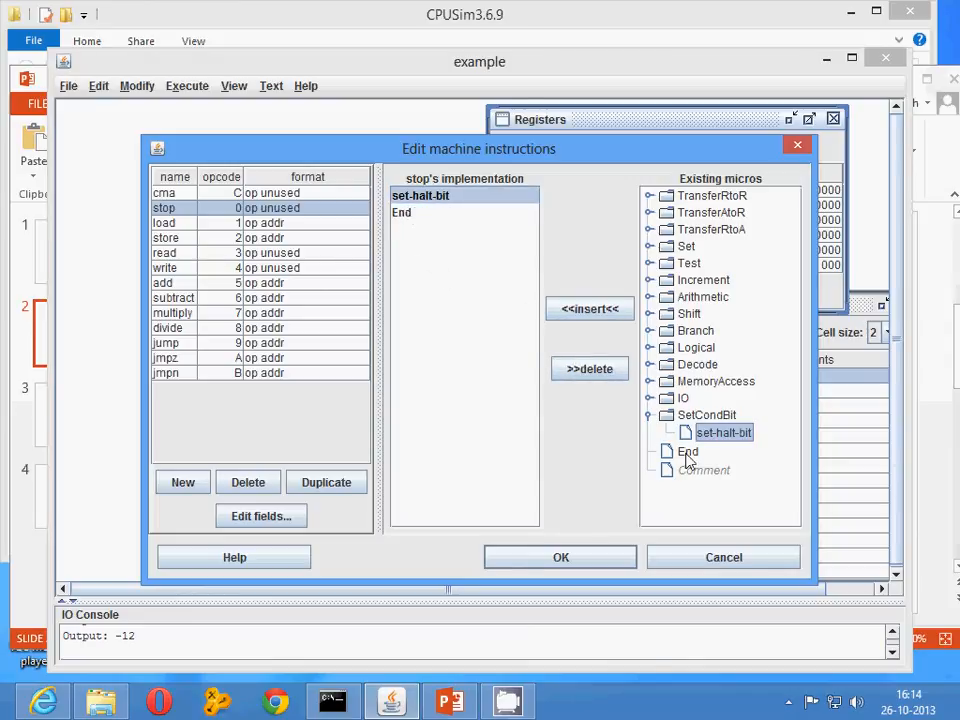
Add the End micro after set-halt-bit and delete the duplicate End
click(688, 451)
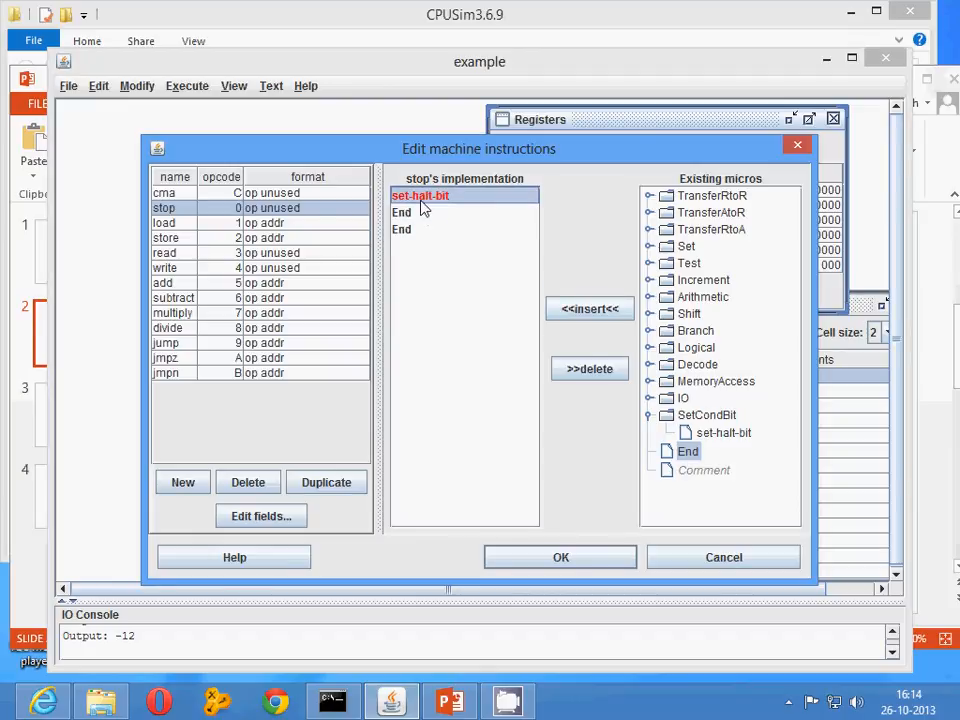
click(590, 368)
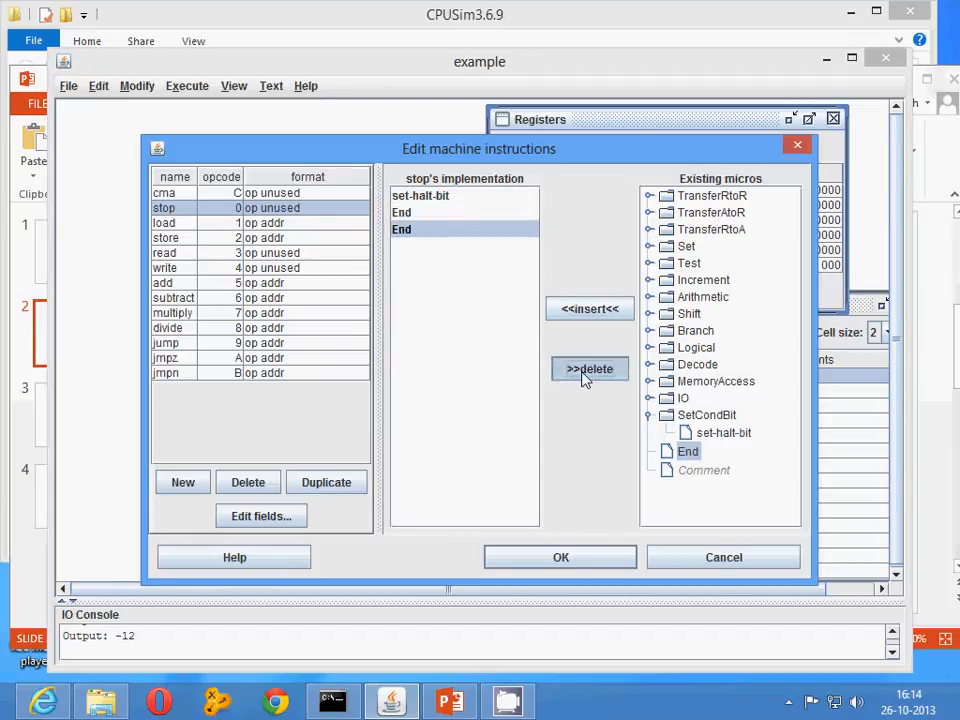
click(589, 368)
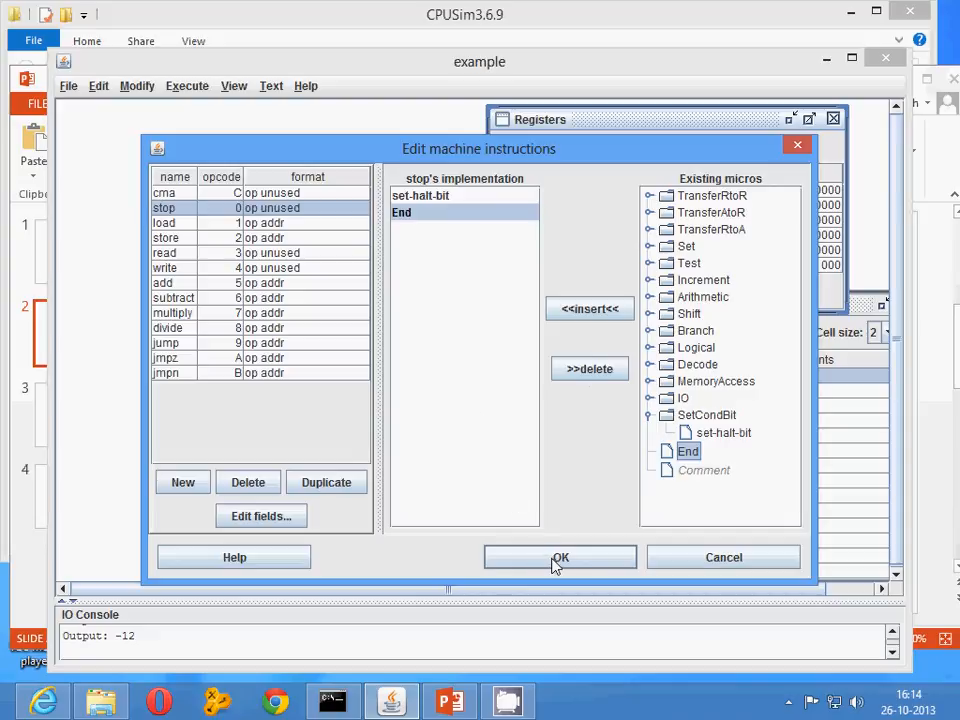